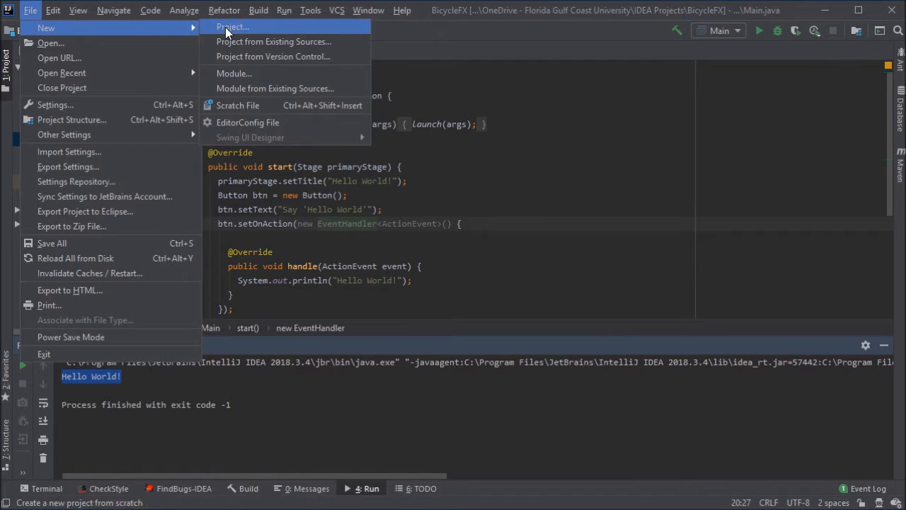
Start a new Maven project named BicycleFXML.
left_click(232, 26)
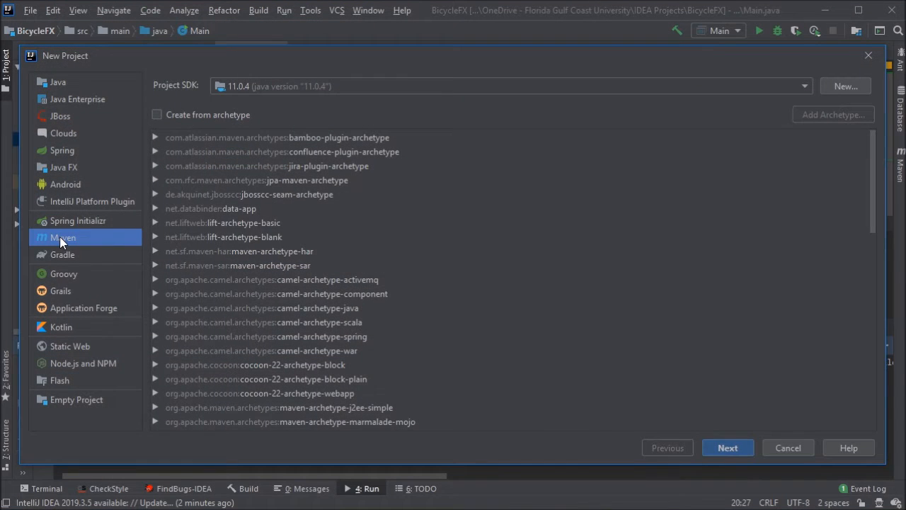
left_click(726, 447)
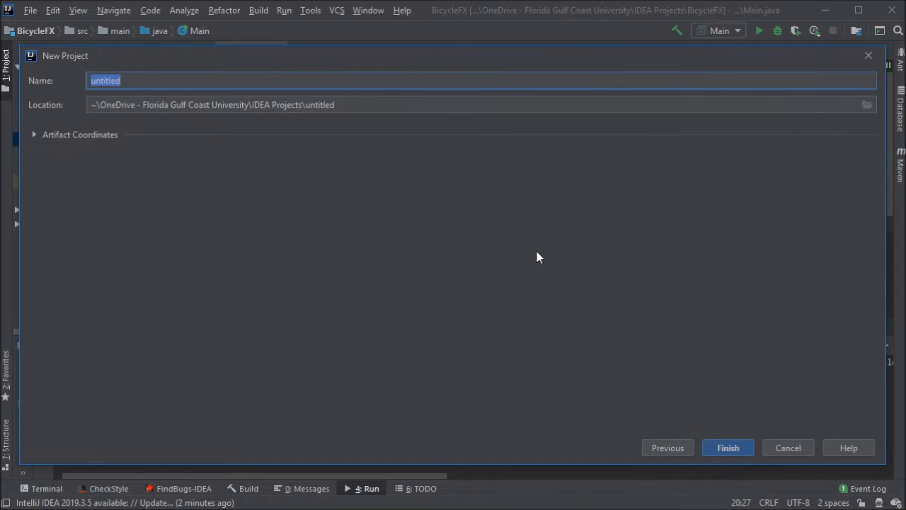
type("B")
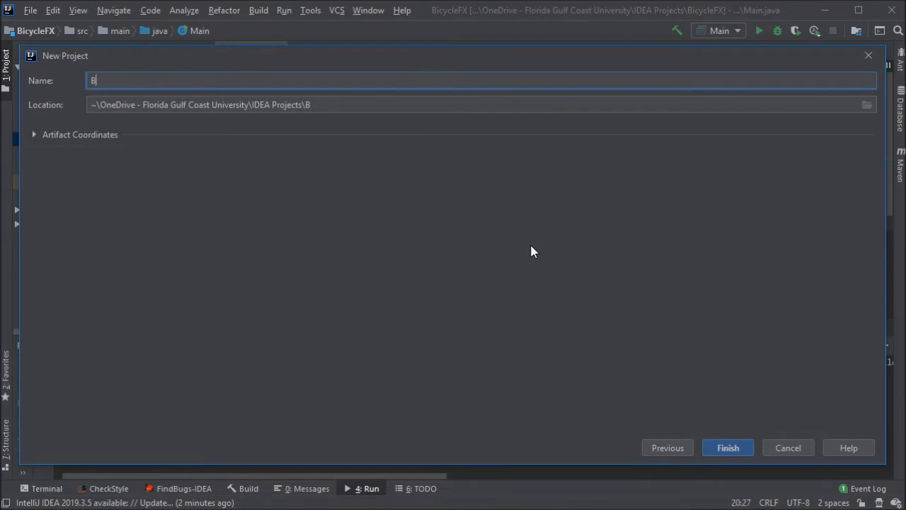
type("icycle")
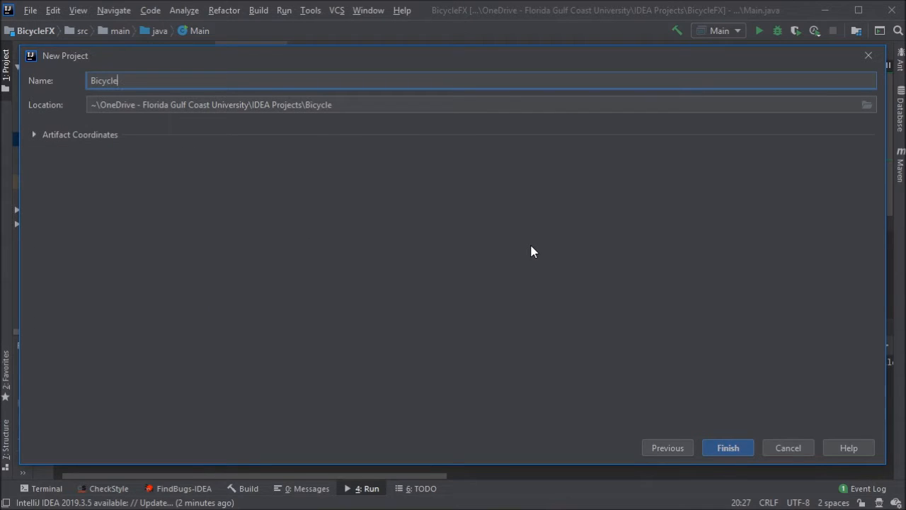
type("FX")
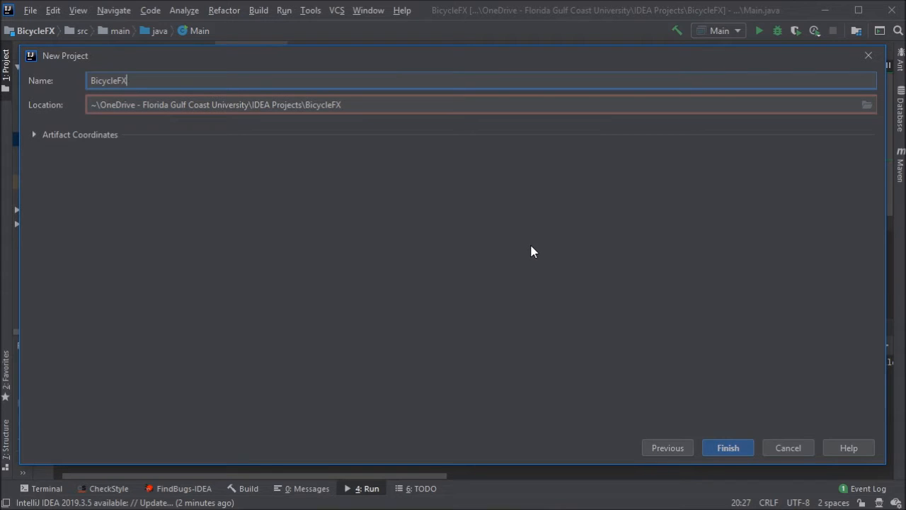
type("ML")
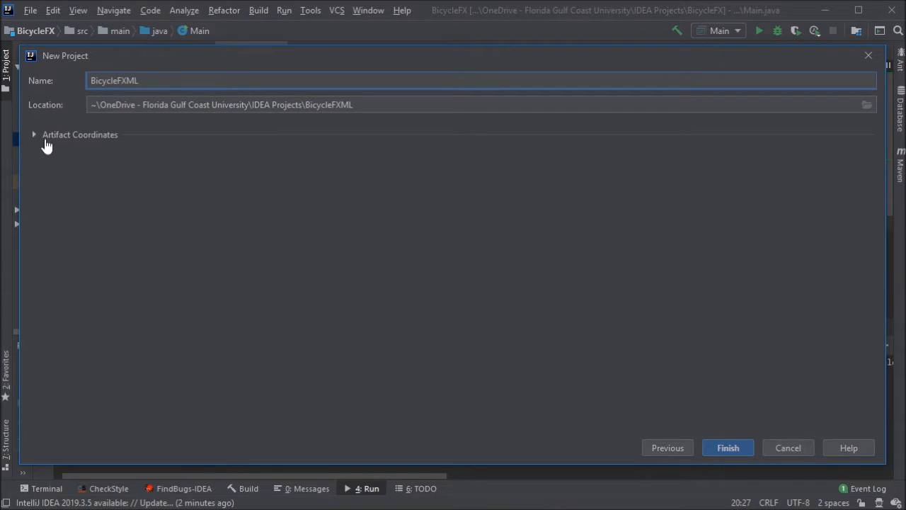
Set GroupId io.github.profvanselow and version 1.0, then finish creating the project.
left_click(33, 134)
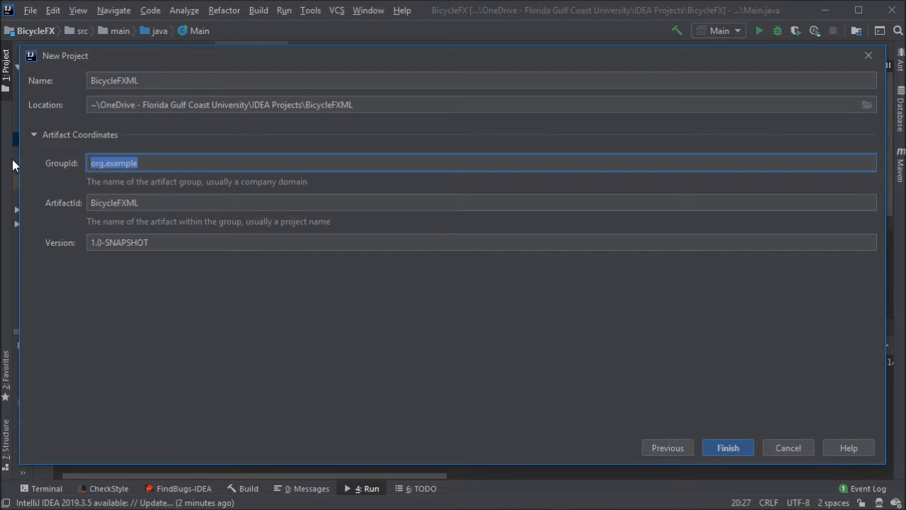
type("io.github.prof")
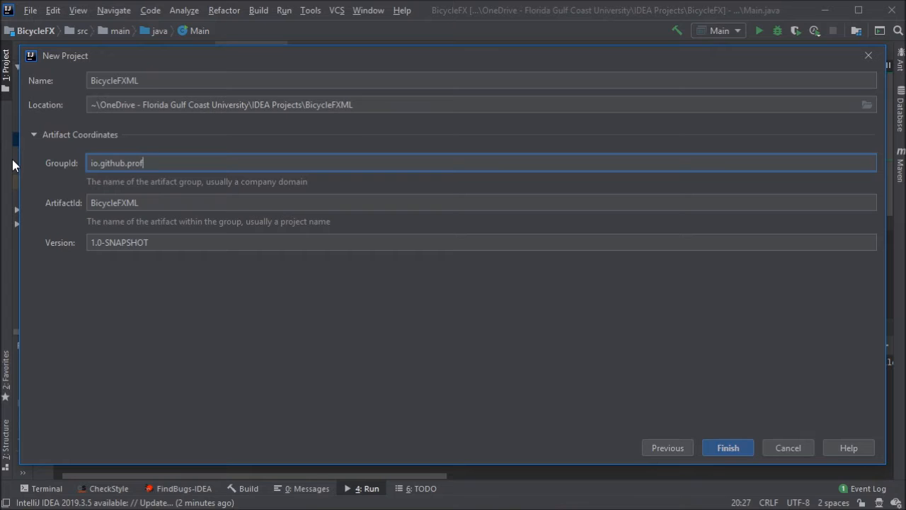
type("vanselow")
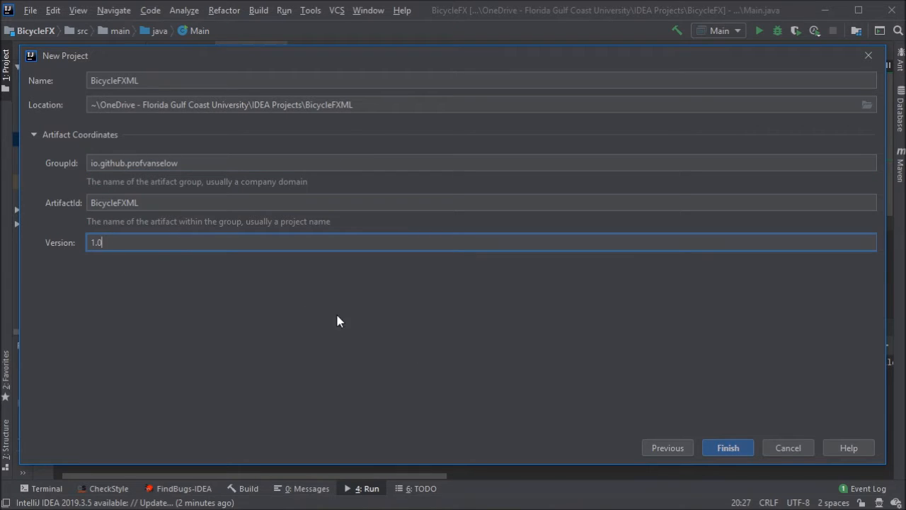
left_click(727, 447)
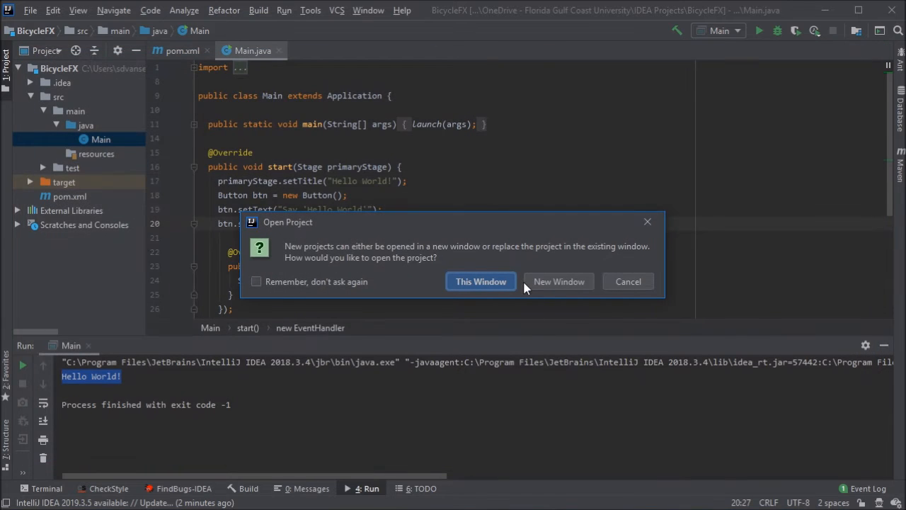
Open BicycleFXML in this window and add a JavaFX application class to src/main/java.
left_click(480, 281)
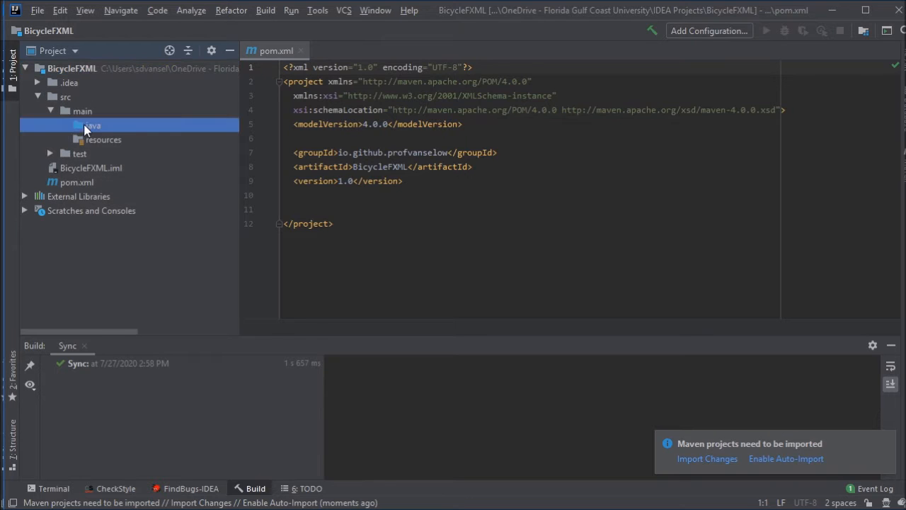
right_click(91, 125)
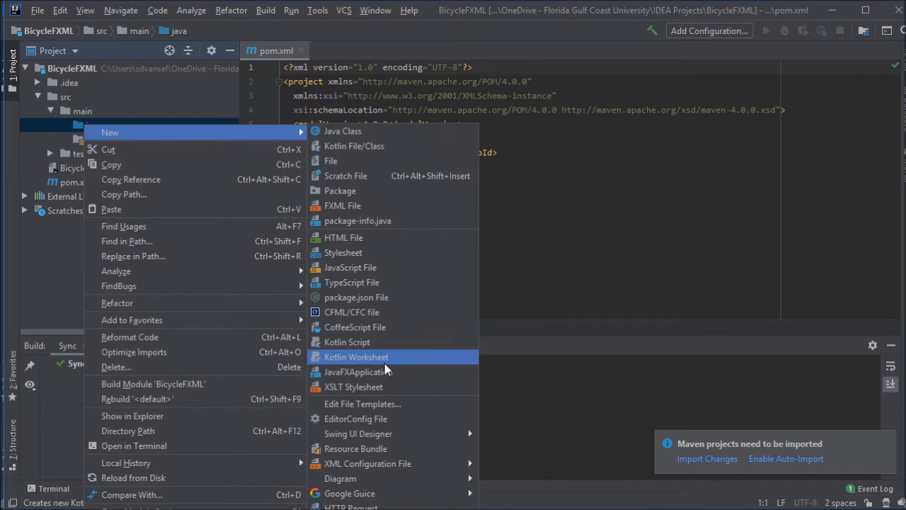
left_click(356, 372)
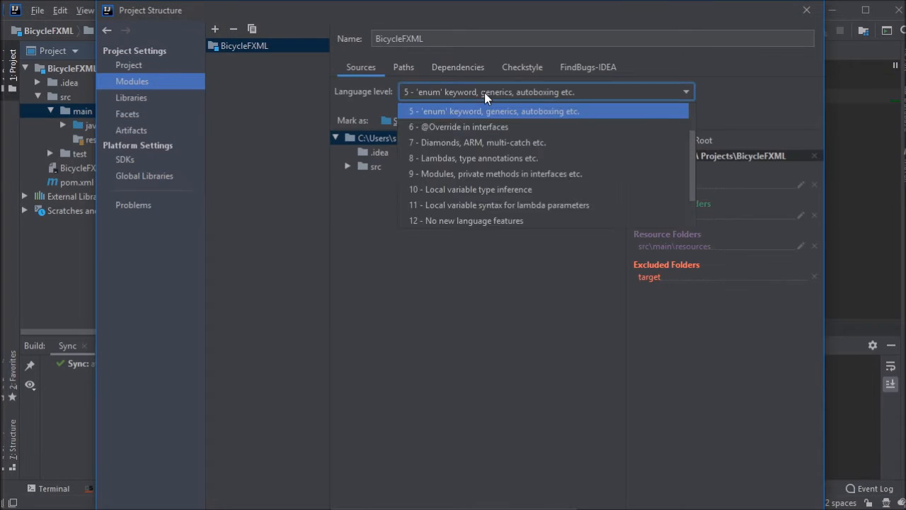
Pick the module language level and confirm Java Compiler target bytecode 11.
left_click(499, 204)
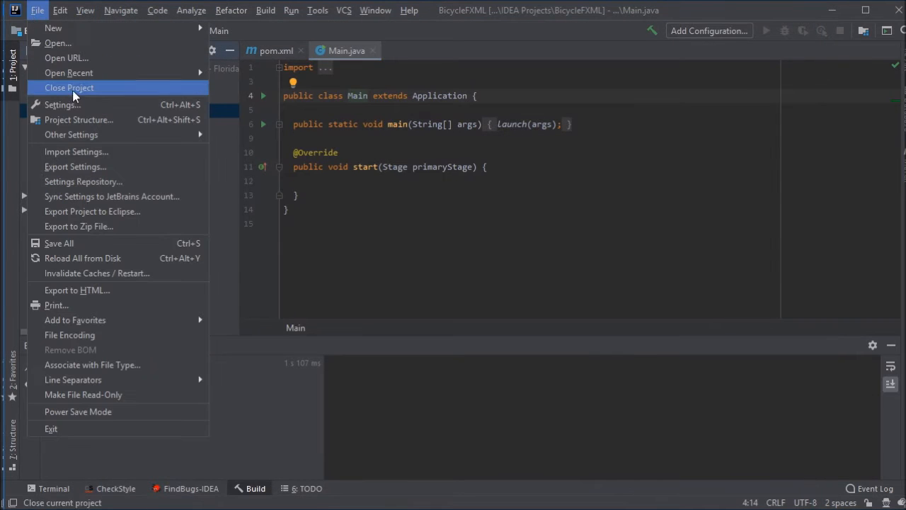
left_click(62, 105)
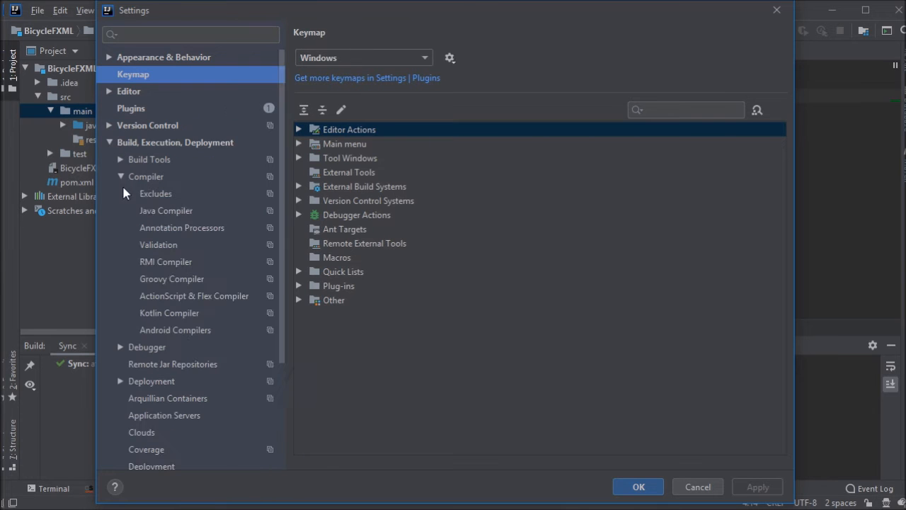
left_click(166, 211)
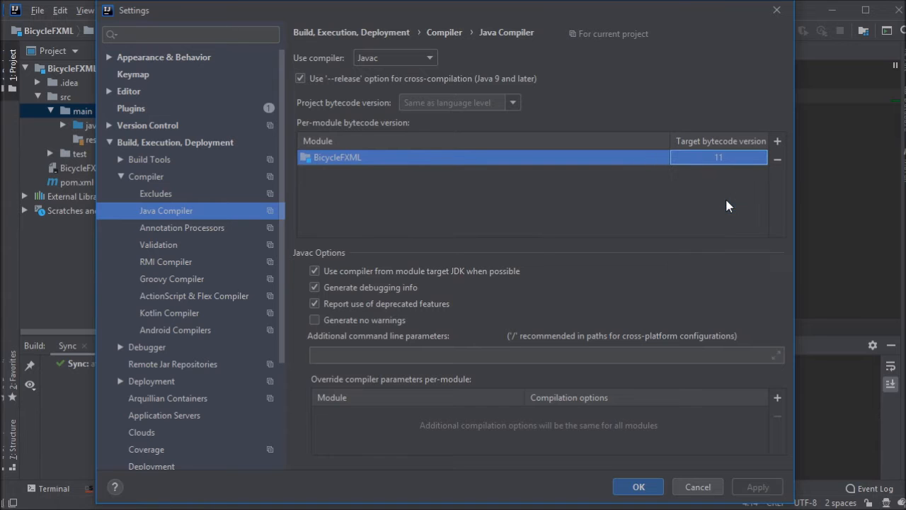
left_click(638, 486)
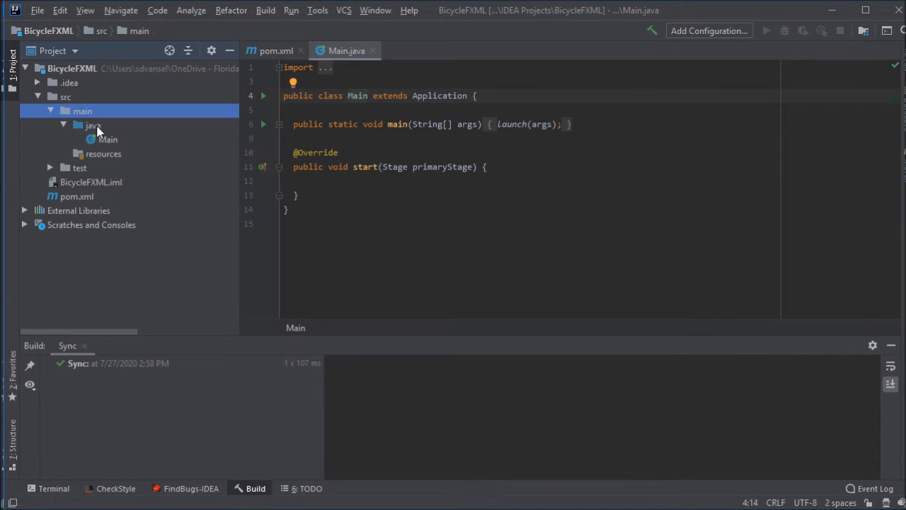
Create a Controller.java class in the java source folder.
right_click(92, 125)
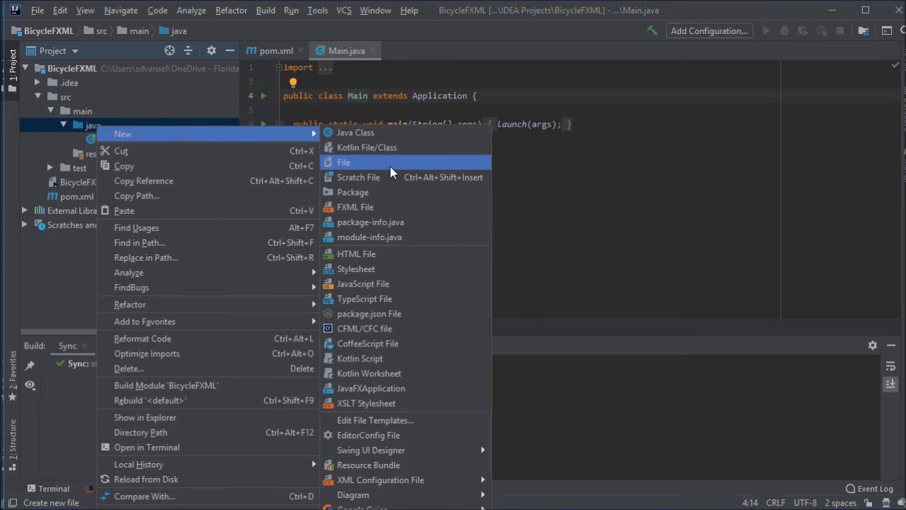
left_click(343, 162)
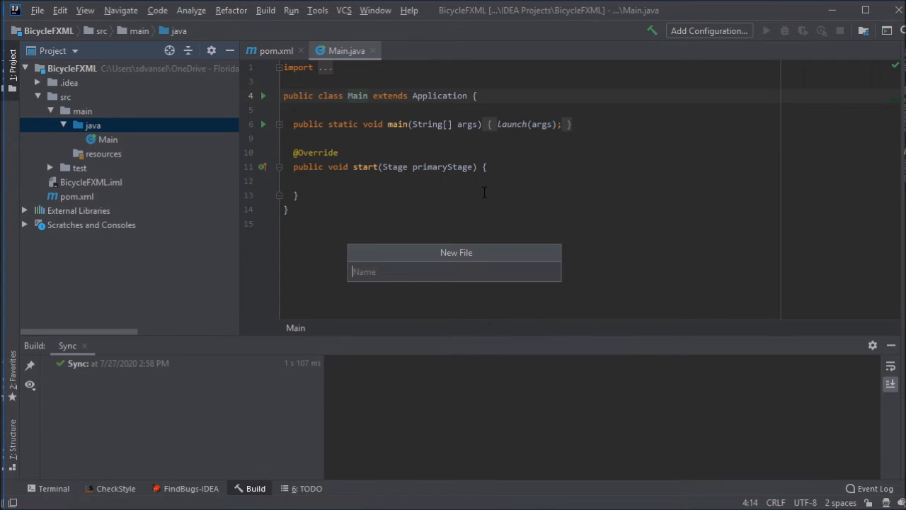
type("Controller.j")
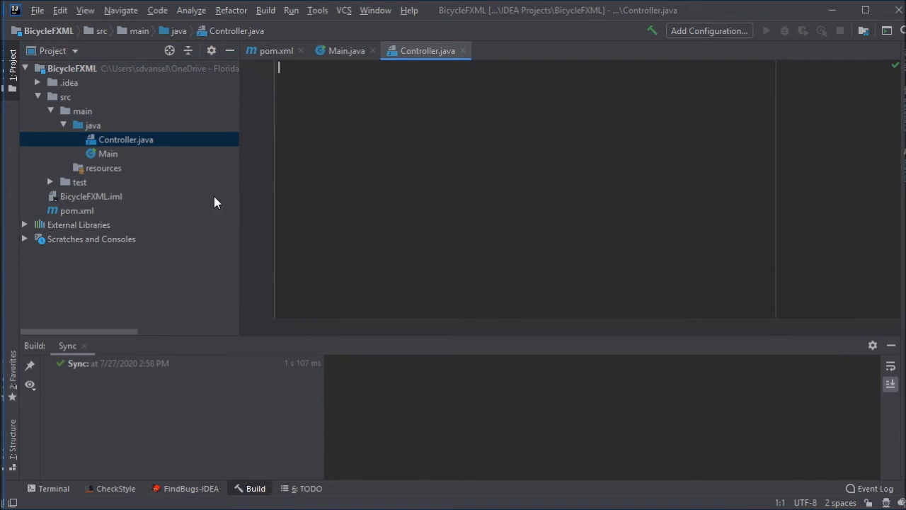
Add sample.fxml to the resources folder and return to Main.java.
right_click(102, 168)
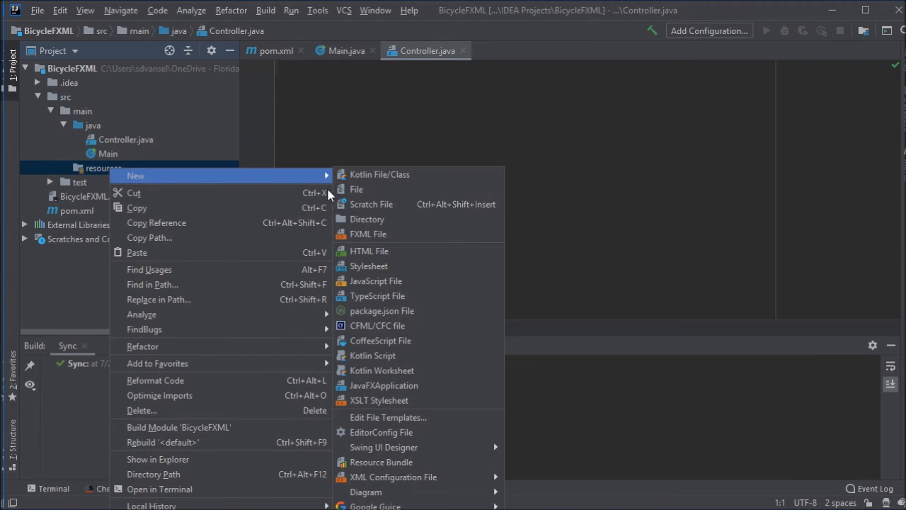
left_click(356, 189)
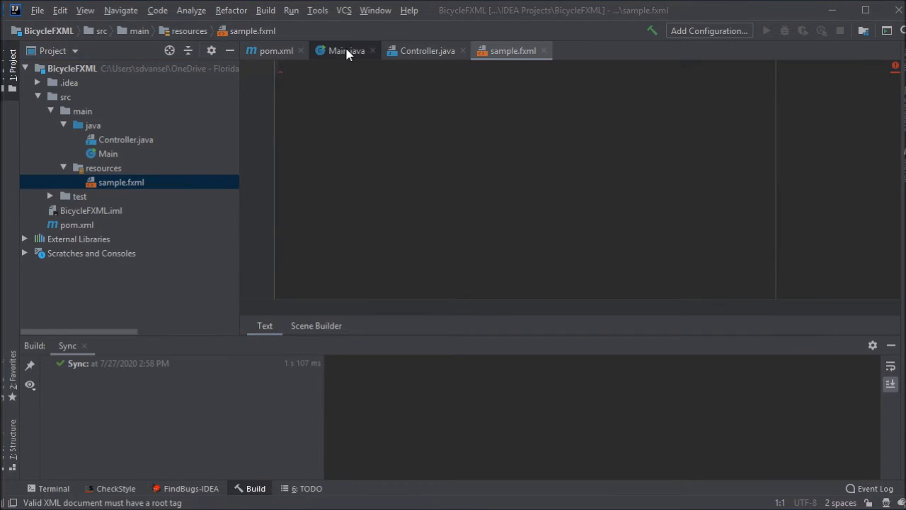
left_click(346, 51)
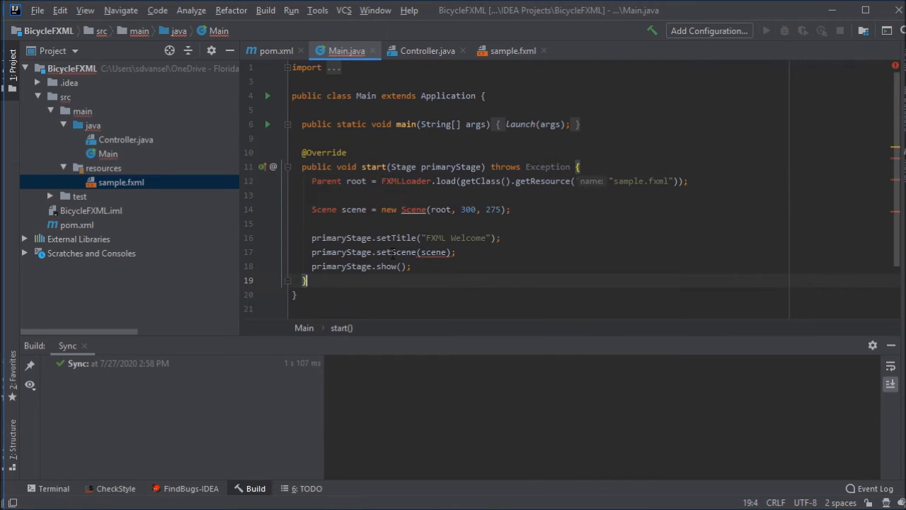
mouse_move(413, 209)
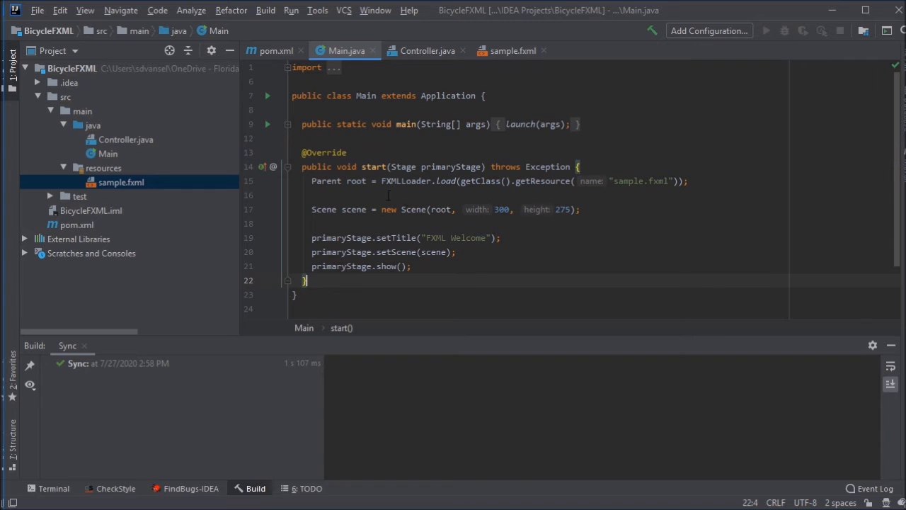
Switch editor tabs to add the Pane with lblOutput label and Say Hello button.
left_click(427, 50)
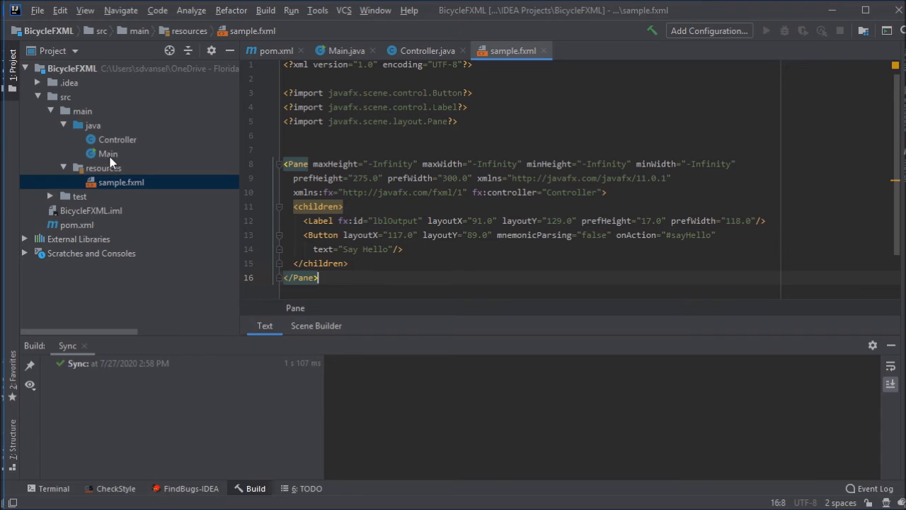
Run Main.main(), click Say Hello to see 'Hello FXML!', then close the window.
right_click(108, 153)
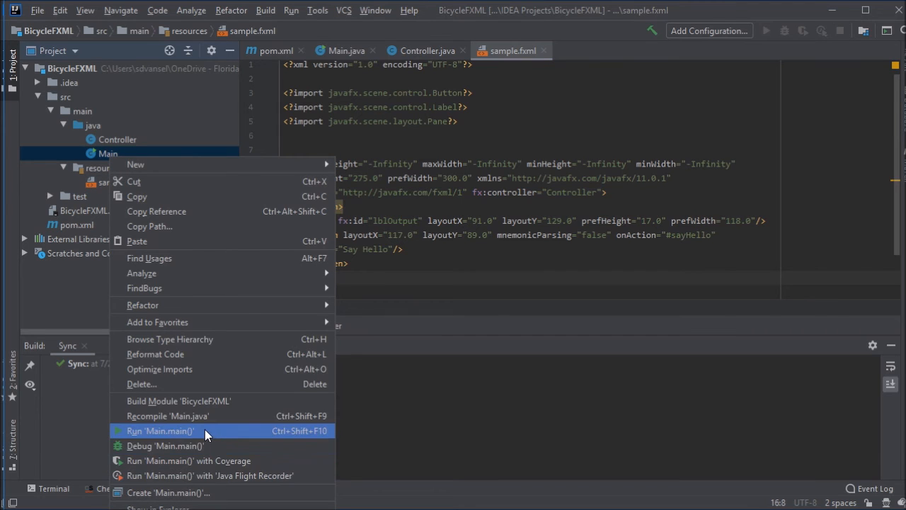
left_click(160, 431)
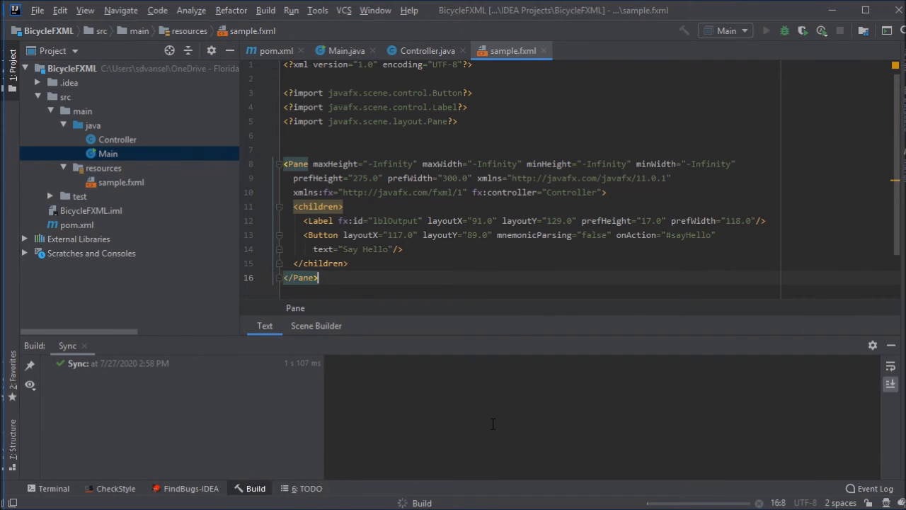
left_click(767, 30)
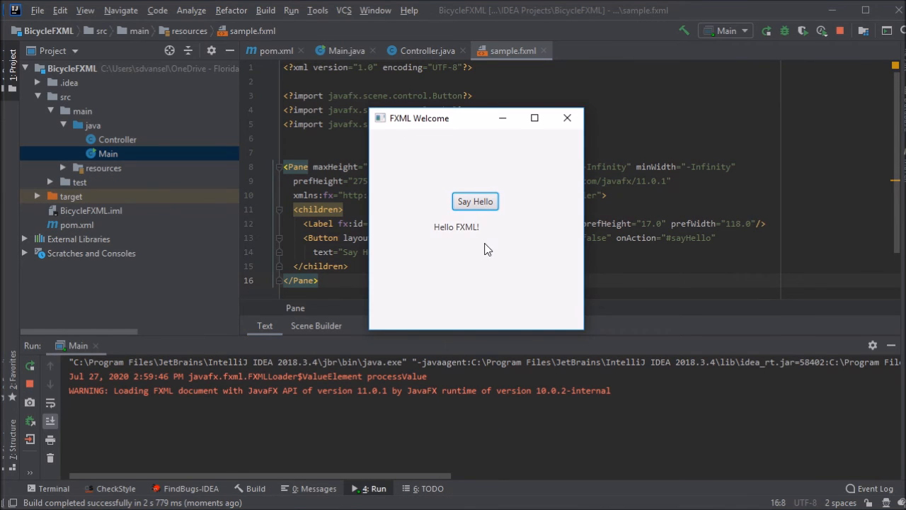
mouse_move(567, 118)
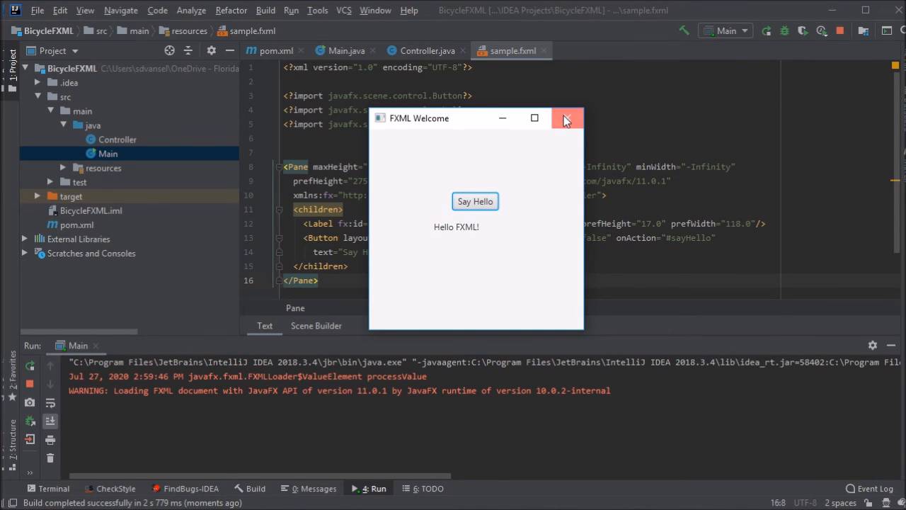
left_click(567, 118)
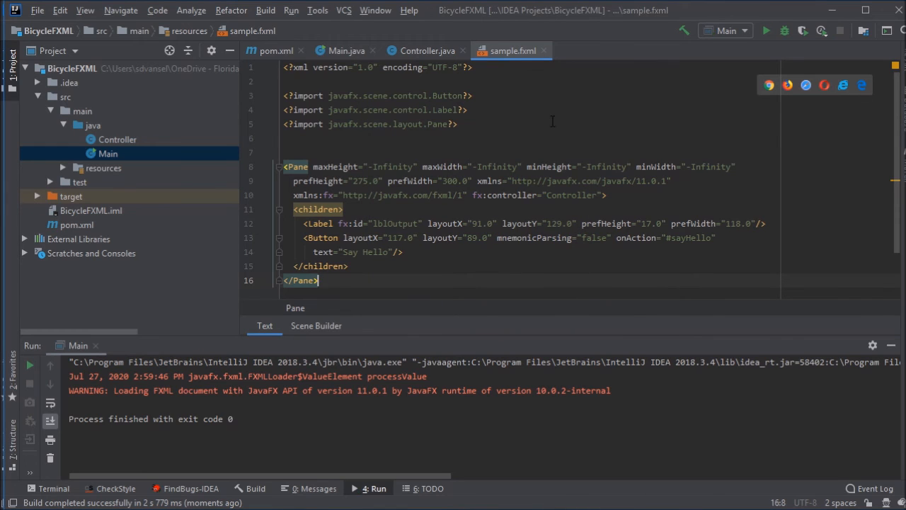
Trace the fx:controller Controller name and Main's sample.fxml reference to their project files.
double_click(566, 195)
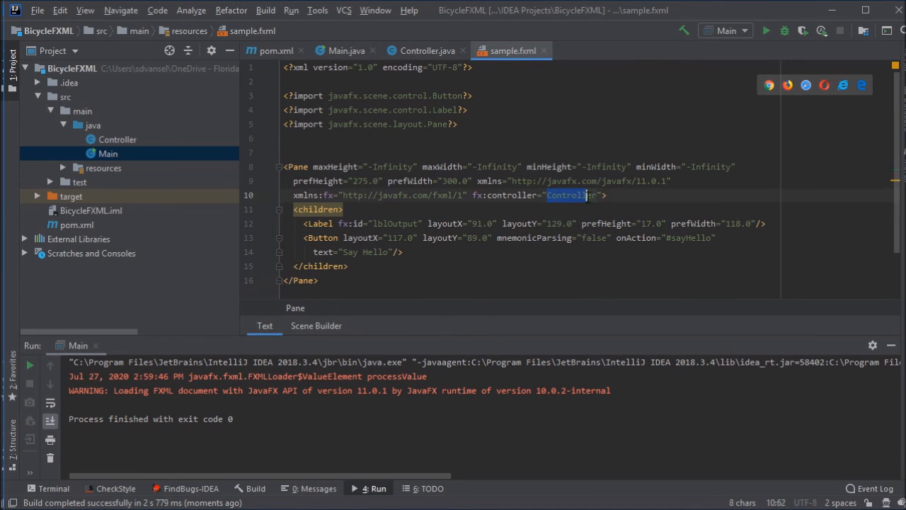
left_click(116, 139)
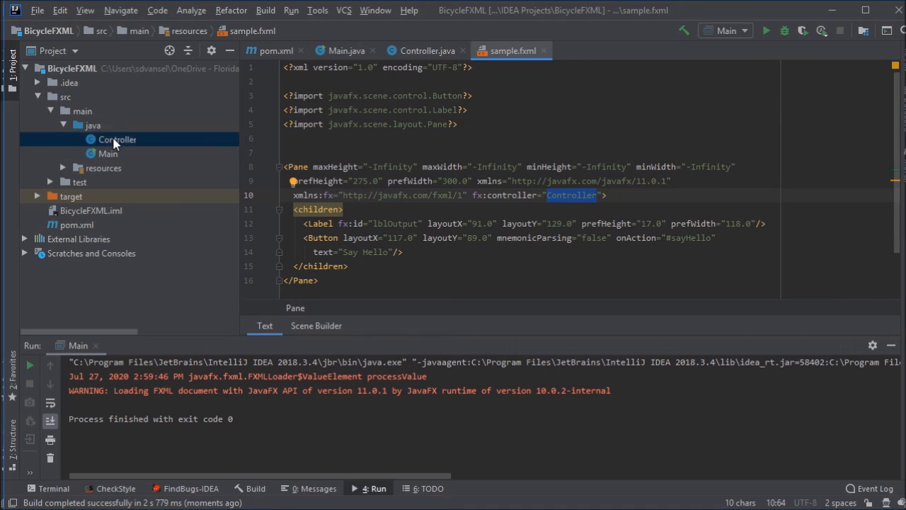
left_click(117, 139)
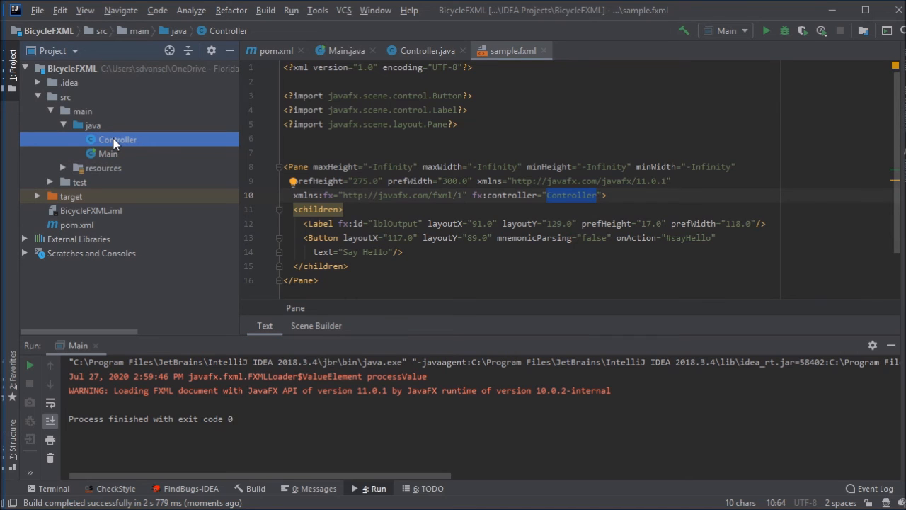
left_click(346, 50)
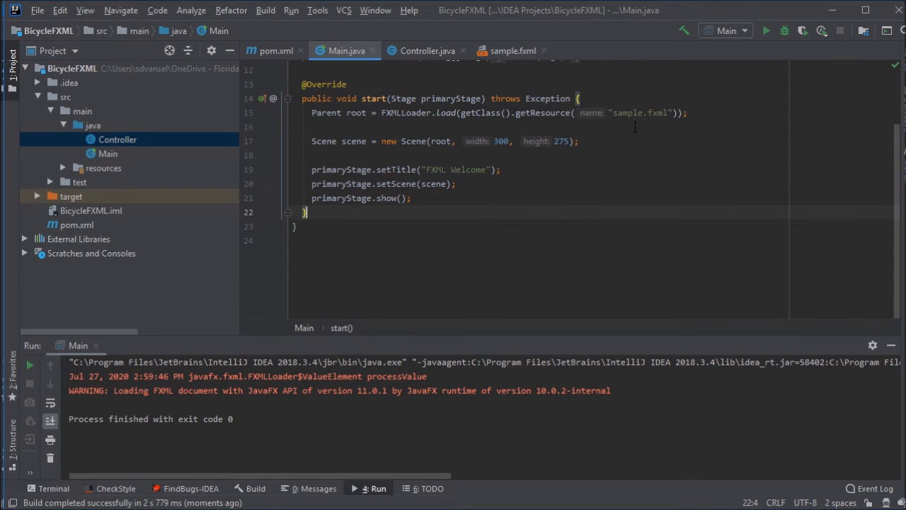
double_click(641, 113)
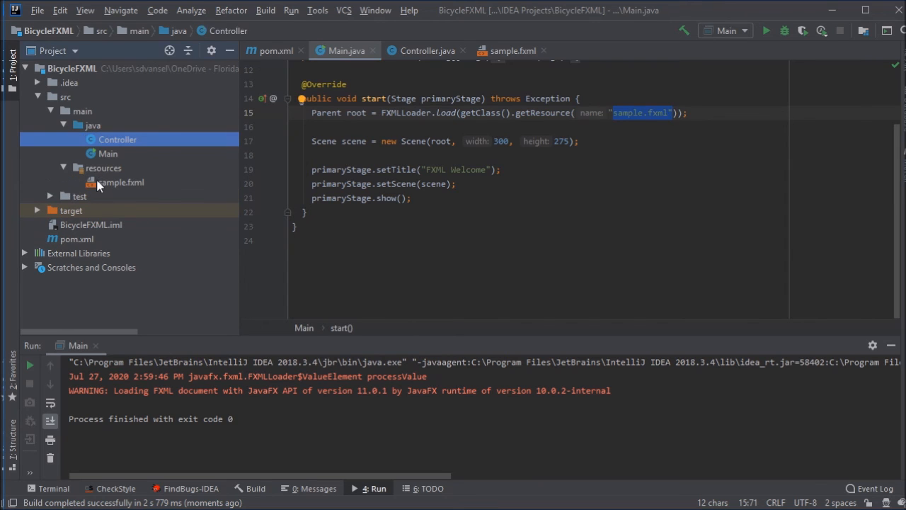
left_click(120, 182)
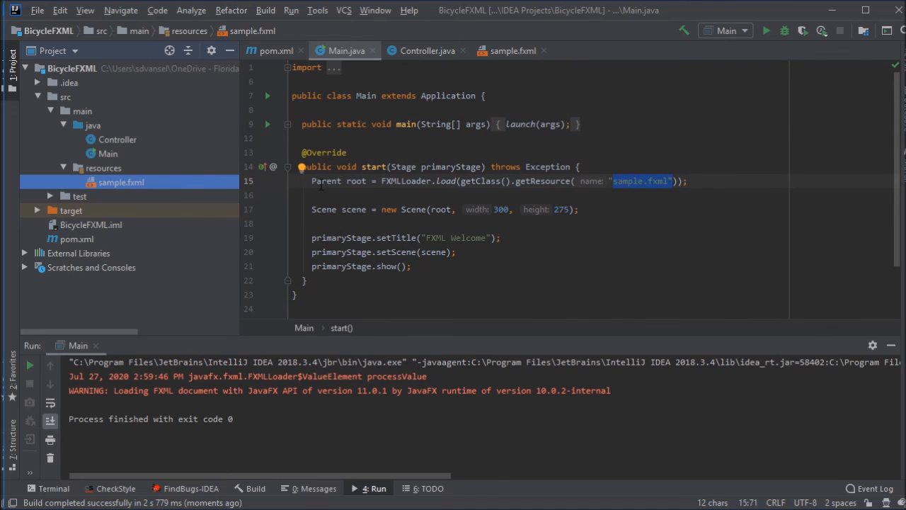
mouse_move(425, 50)
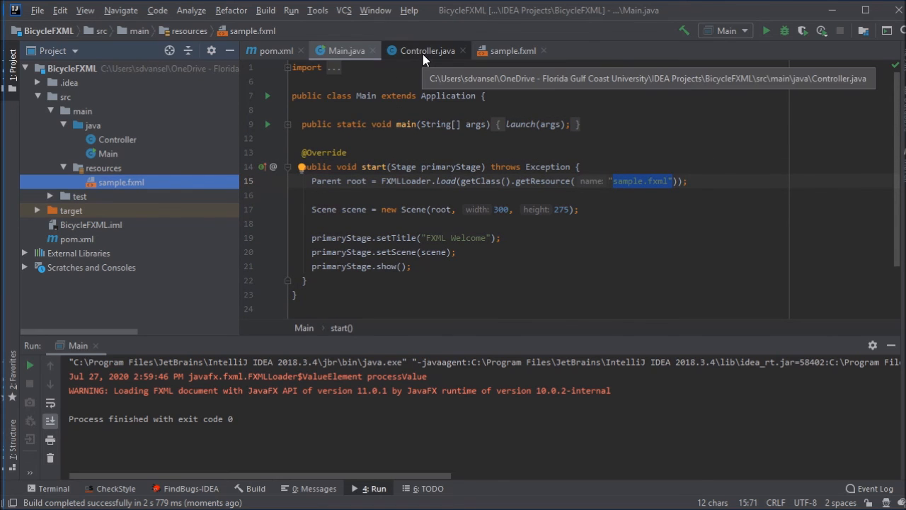
Highlight the sayHello handler in sample.fxml and end on Controller.java.
left_click(513, 50)
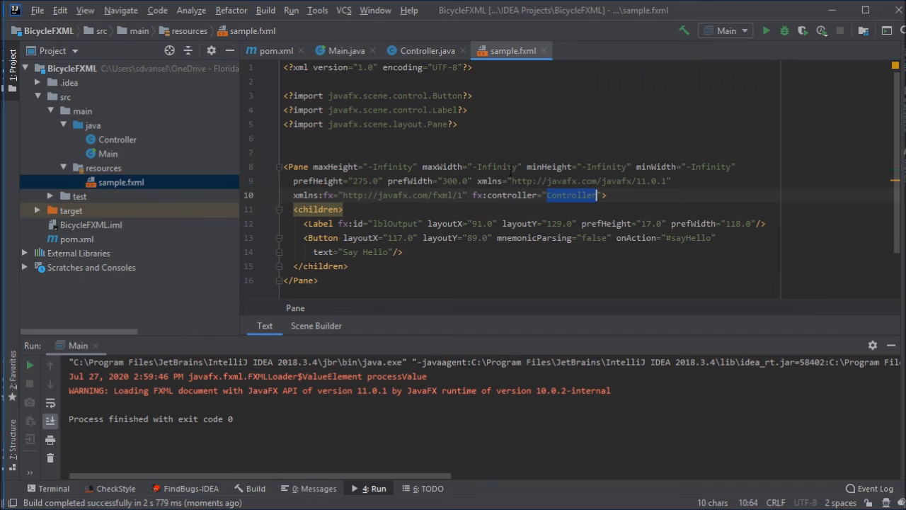
double_click(393, 223)
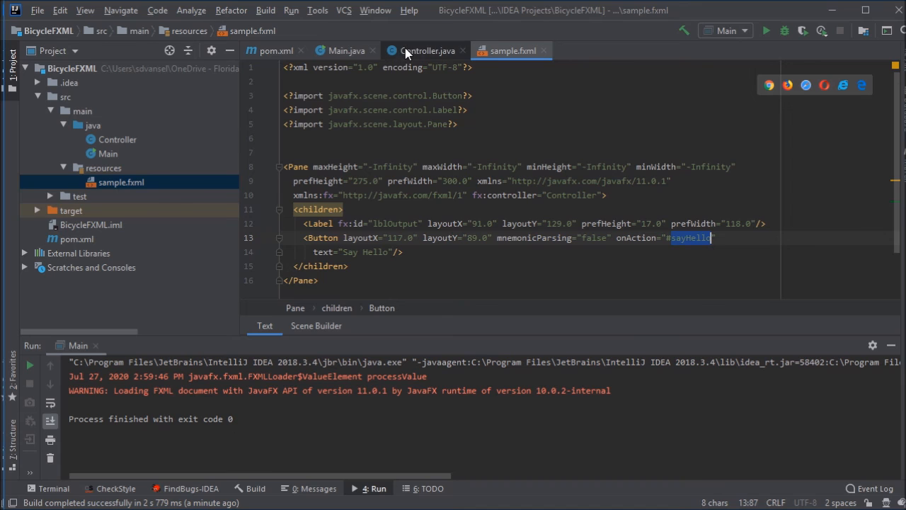
left_click(426, 50)
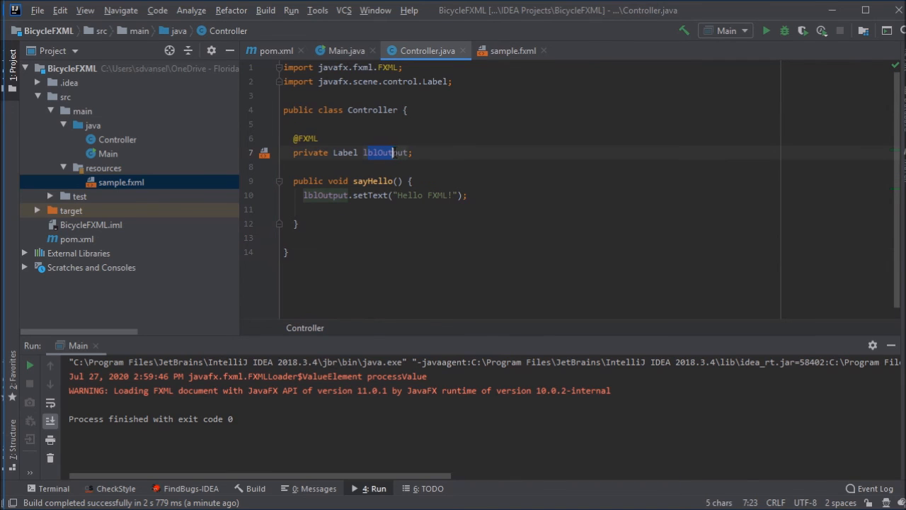